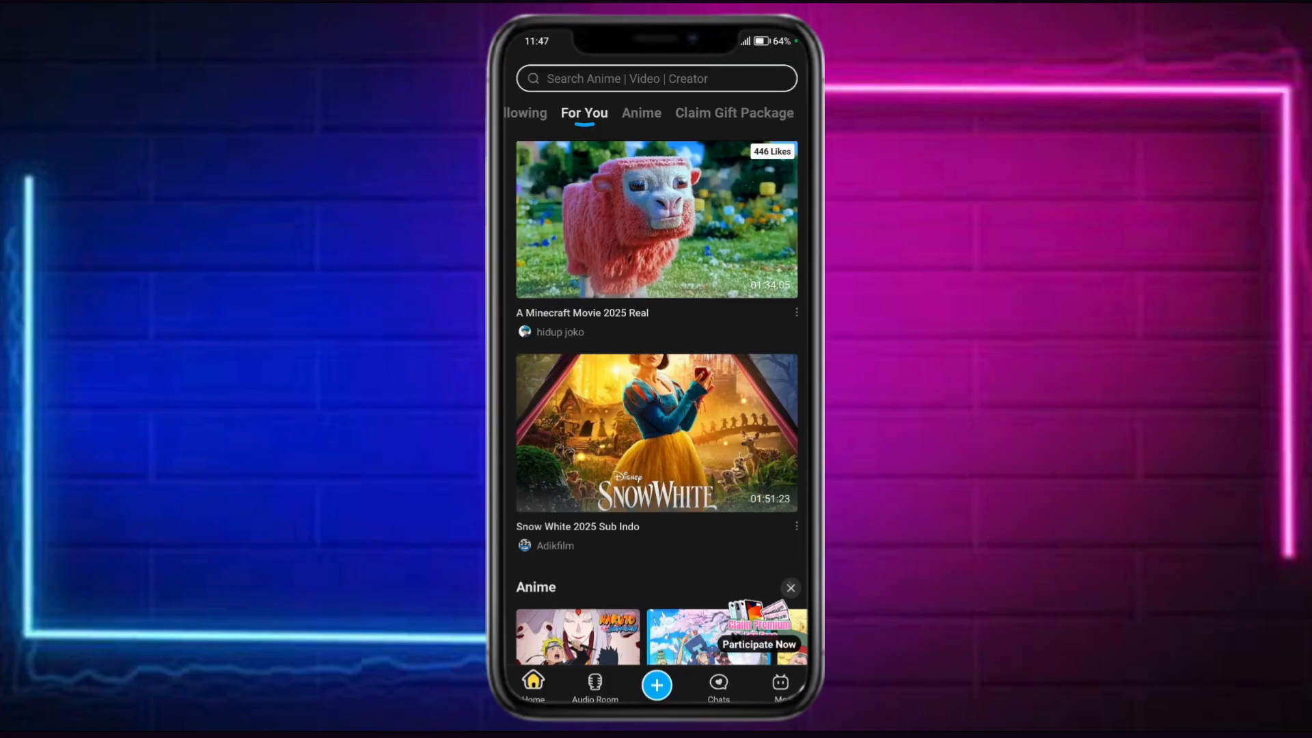
Step: Go to the Me profile page and scroll down until Settings is visible
click(780, 685)
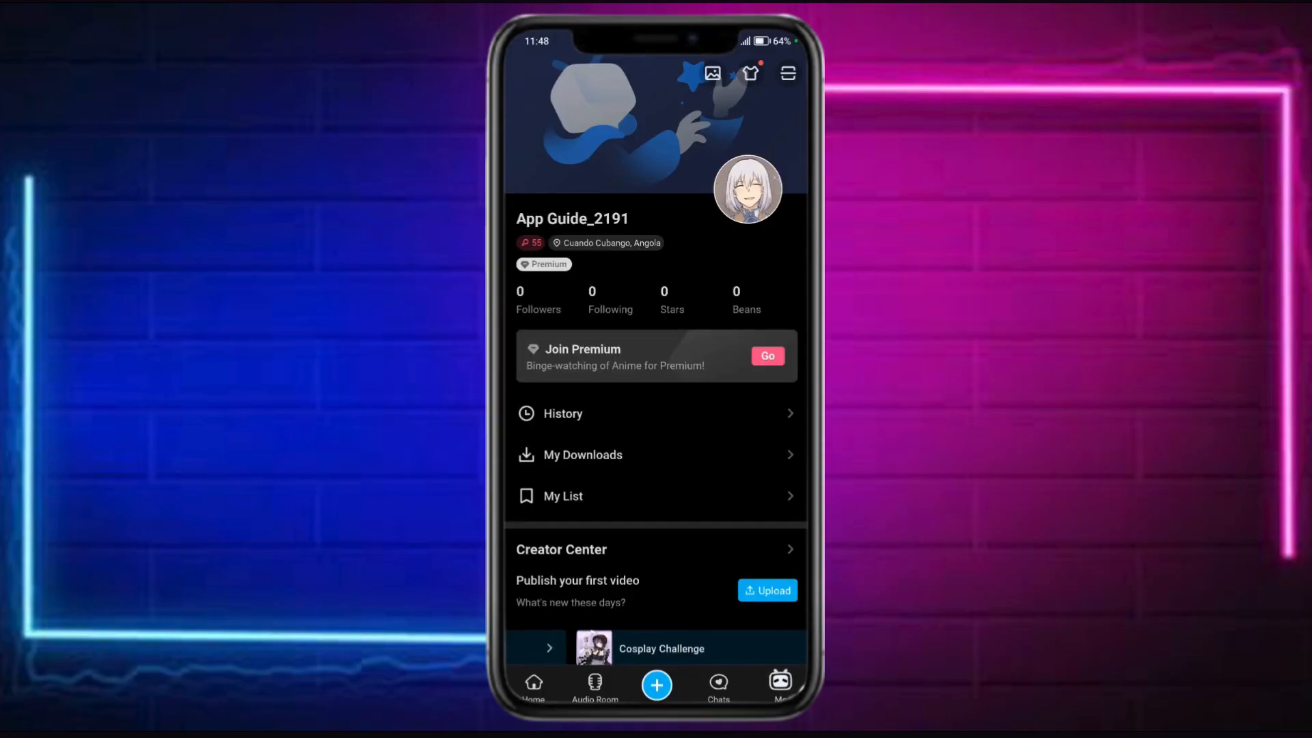
scroll(down, 3)
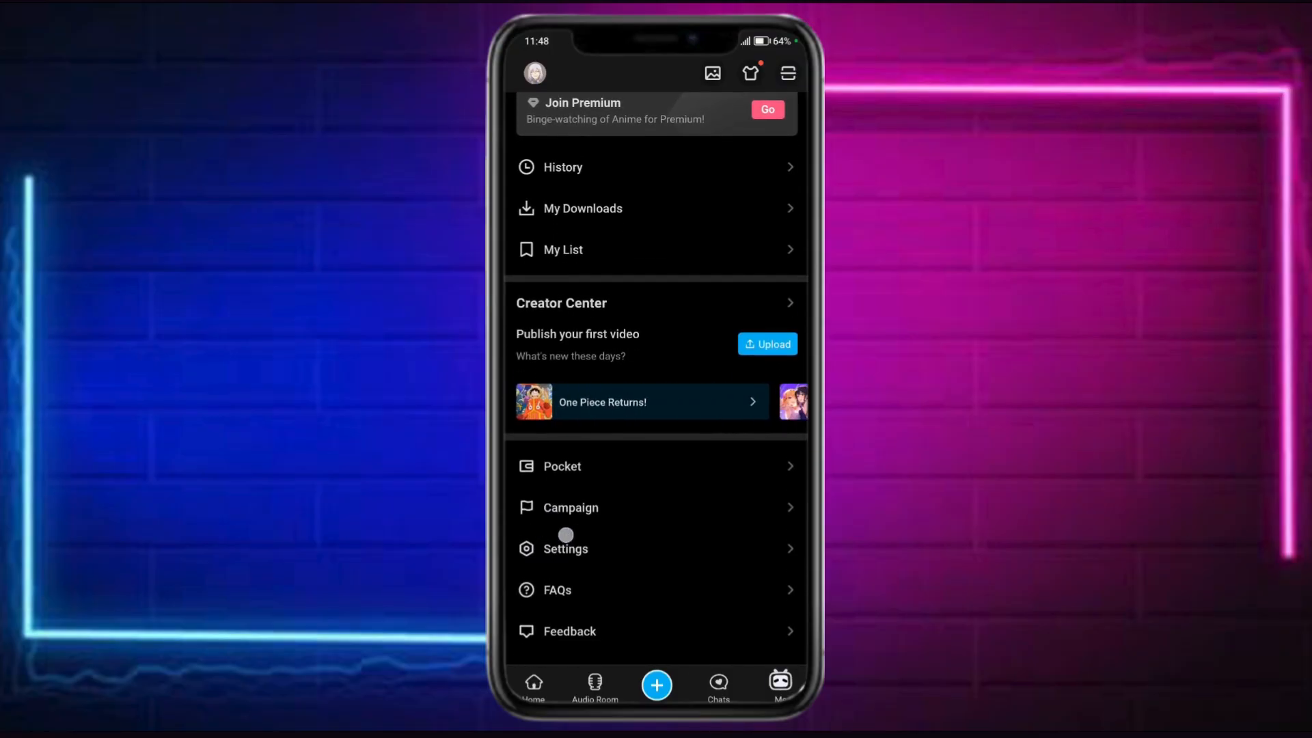
Step: Enter Settings and scroll the options list down to Log Out
click(565, 548)
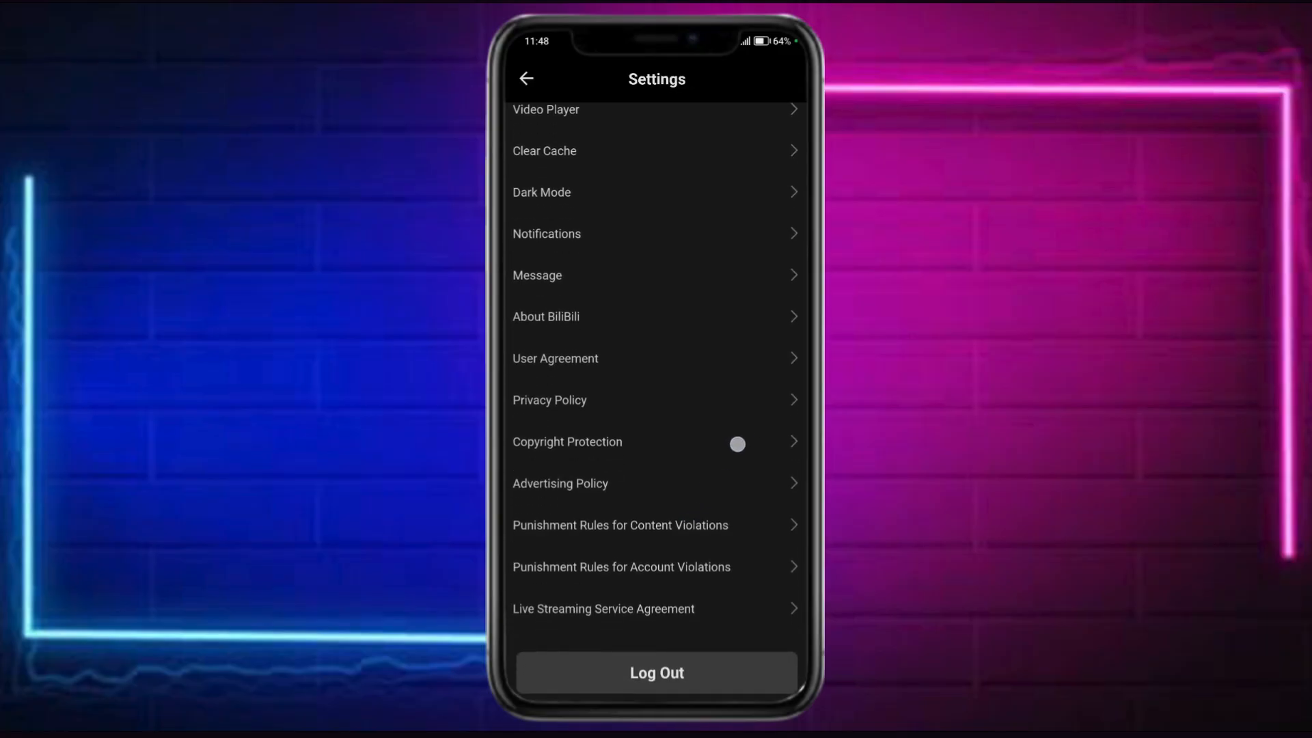
scroll(down, 3)
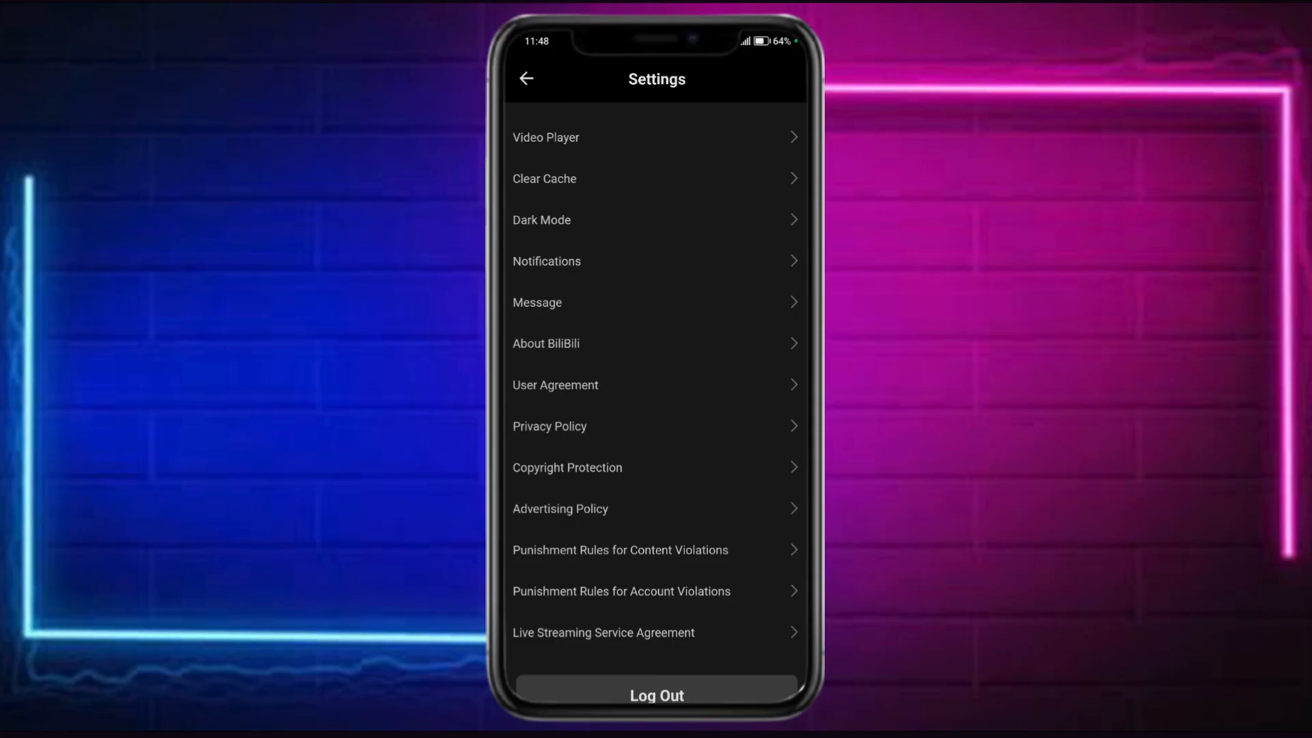